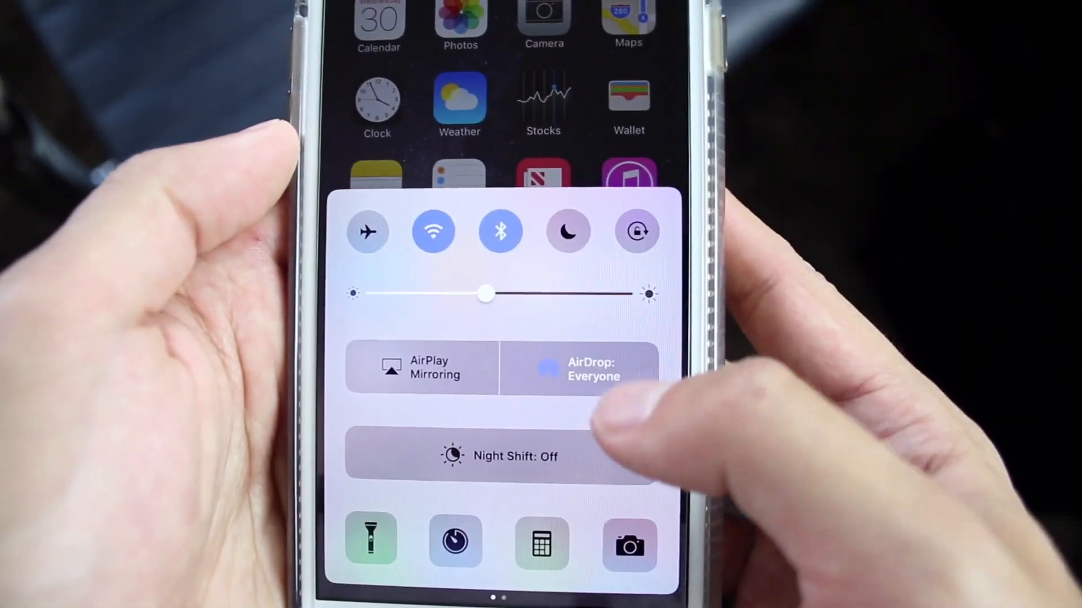
- Set the iPhone's AirDrop receiving to Everyone from Control Center
{"action": "left_click", "coordinate": [583, 366]}
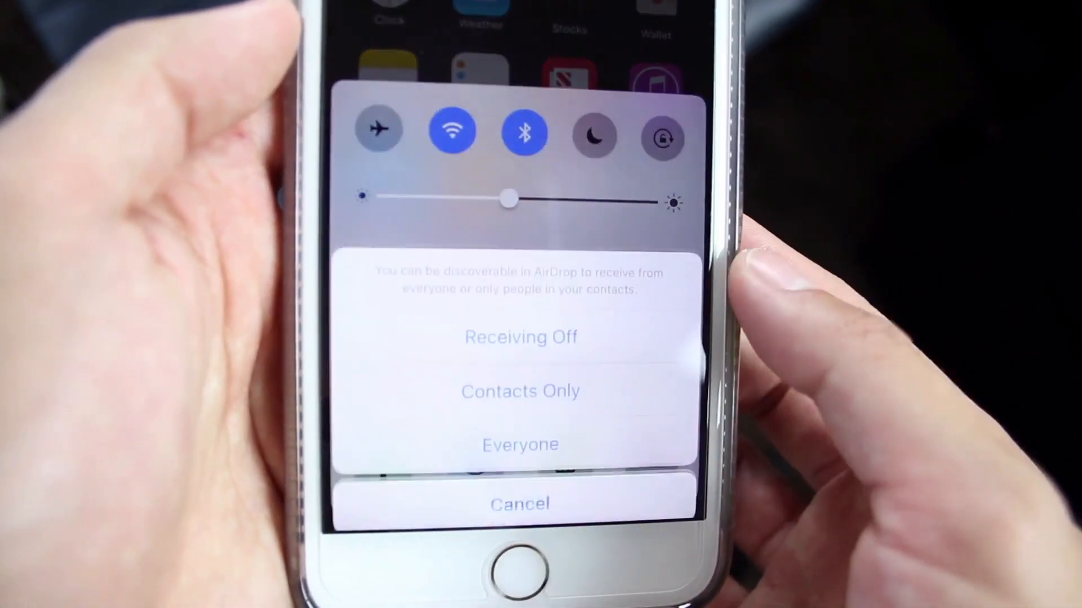
{"action": "left_click", "coordinate": [520, 444]}
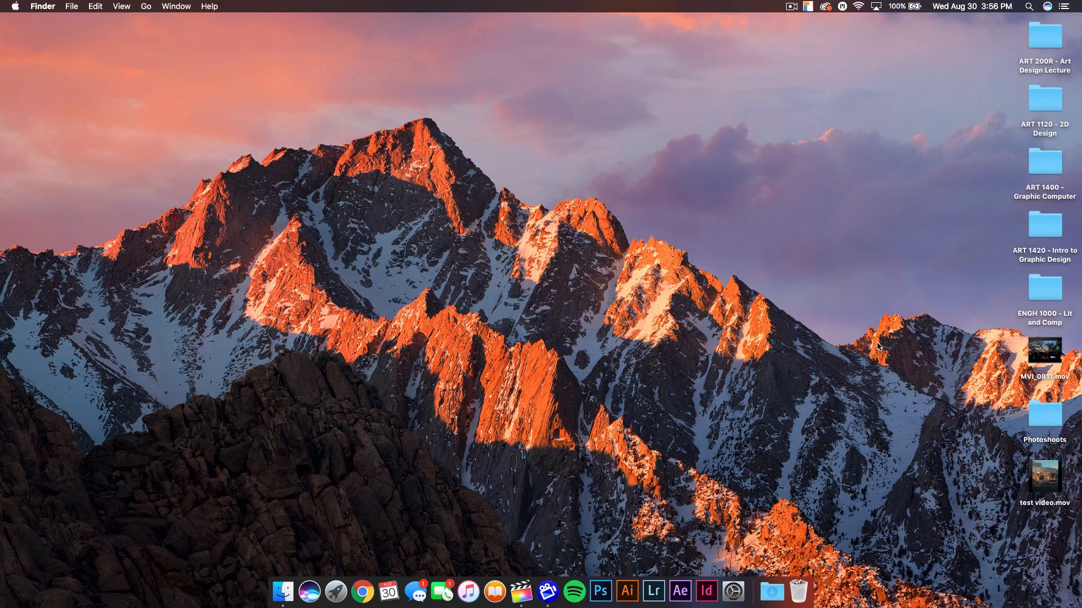
- Share test video.mov to the iPhone via AirDrop and dismiss the sheet once it shows Sent
{"action": "left_click", "coordinate": [1043, 476]}
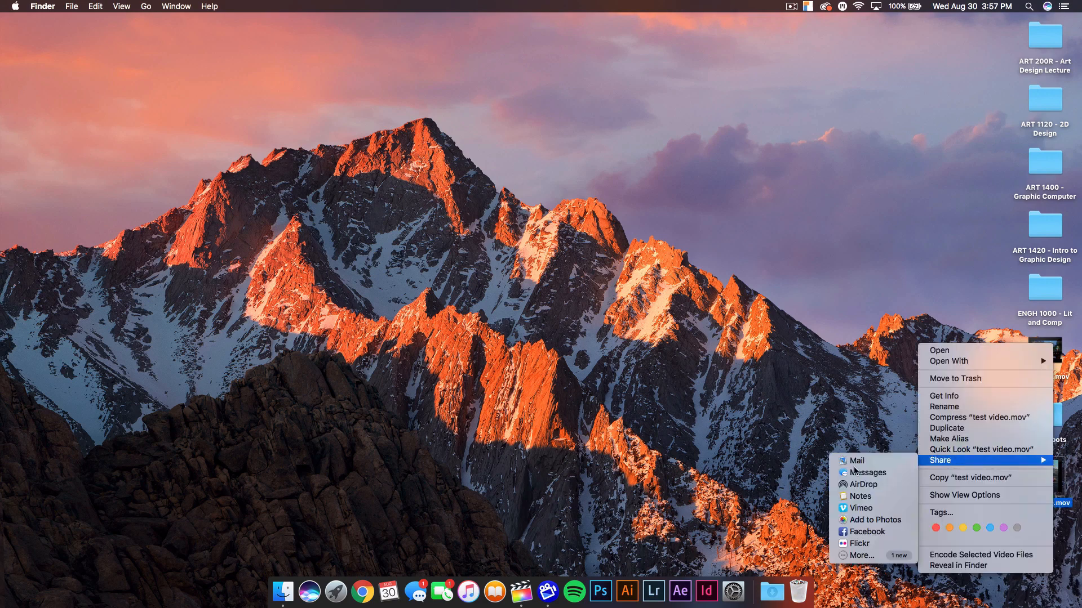
{"action": "left_click", "coordinate": [862, 485]}
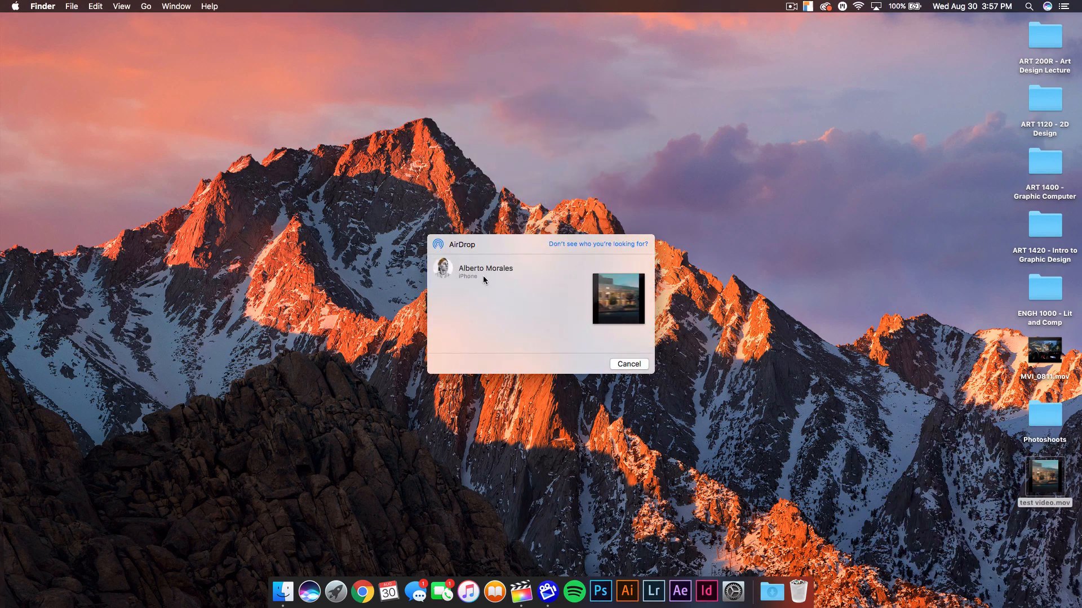
{"action": "left_click", "coordinate": [485, 271]}
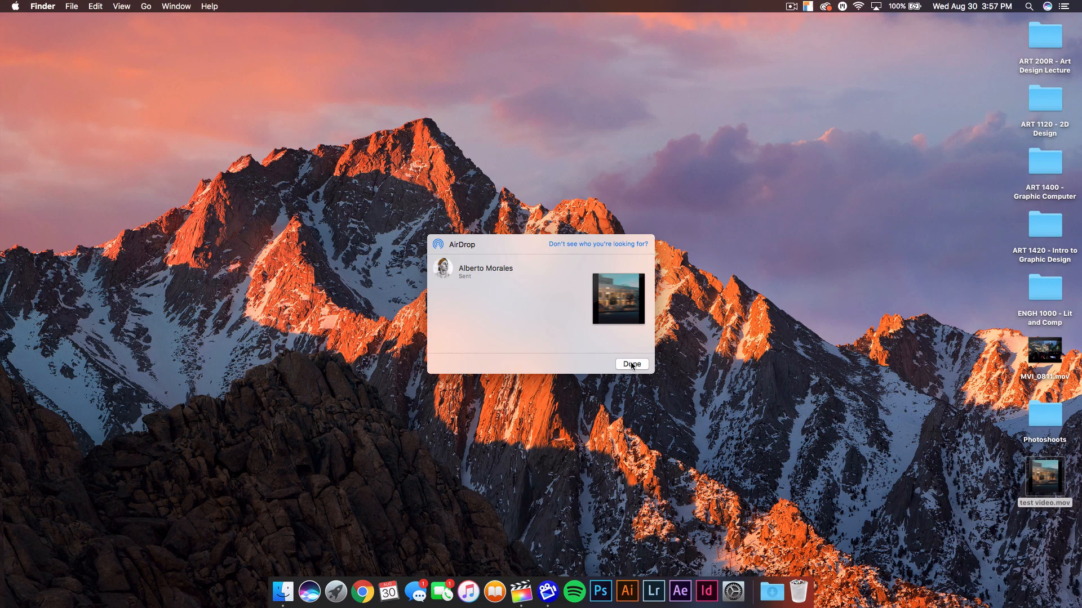
{"action": "left_click", "coordinate": [630, 364]}
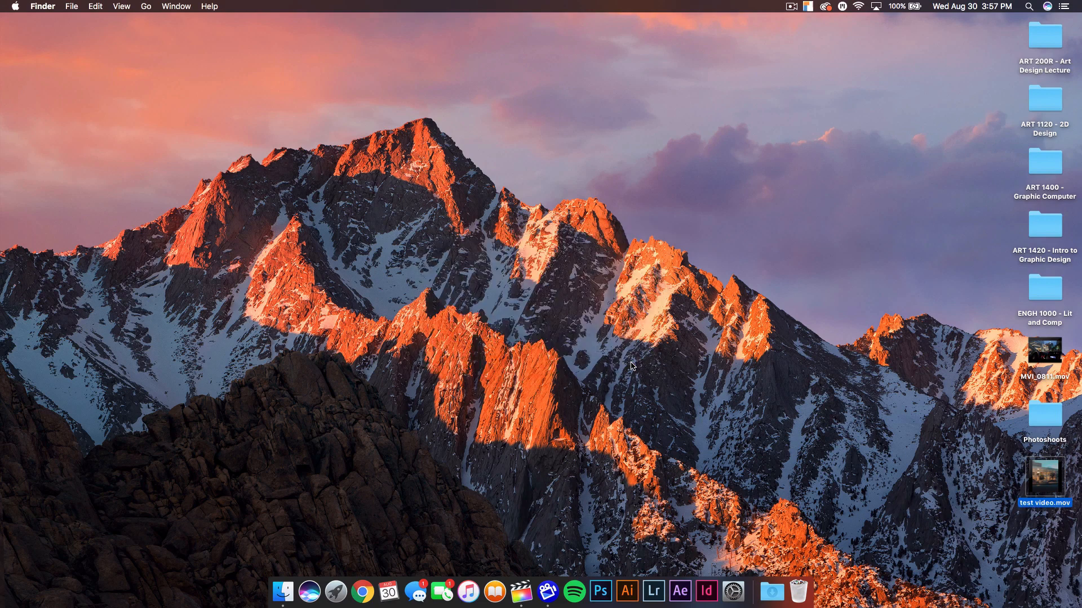